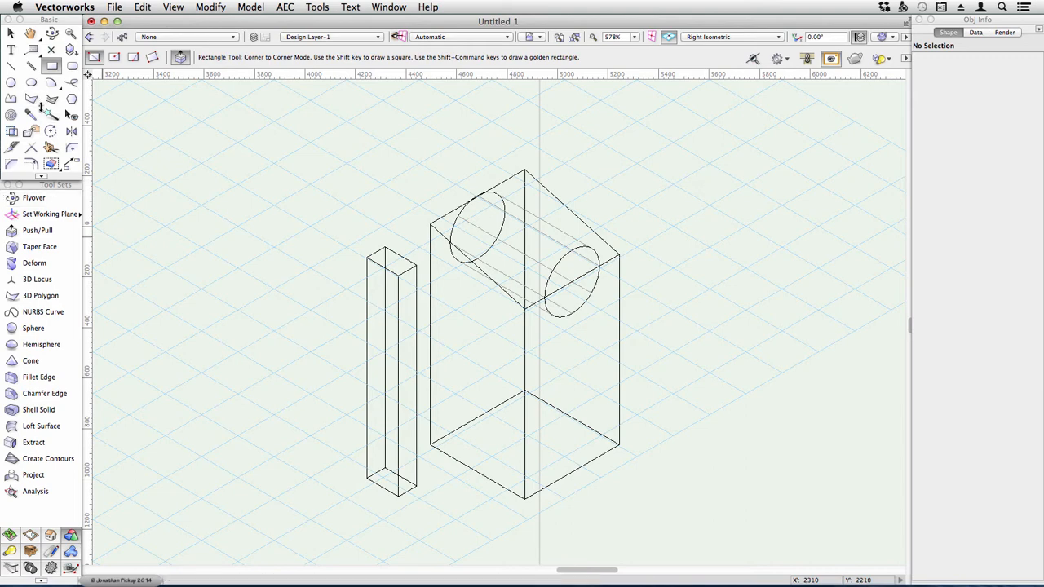
- Delete the thin upright box, leaving the block with the cylinder, and return to selecting objects
left_click(36, 230)
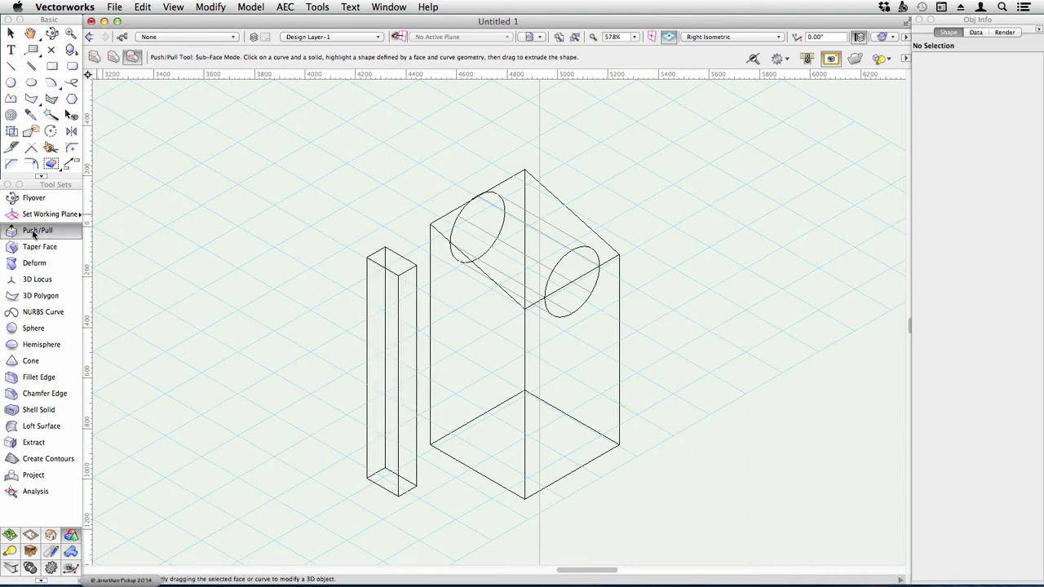
left_click(39, 246)
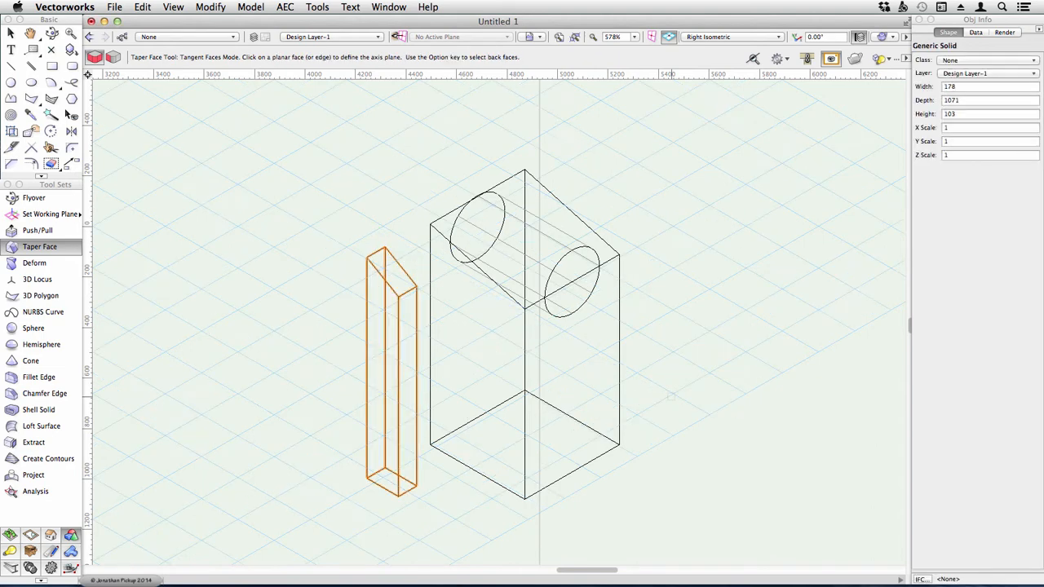
left_click(12, 32)
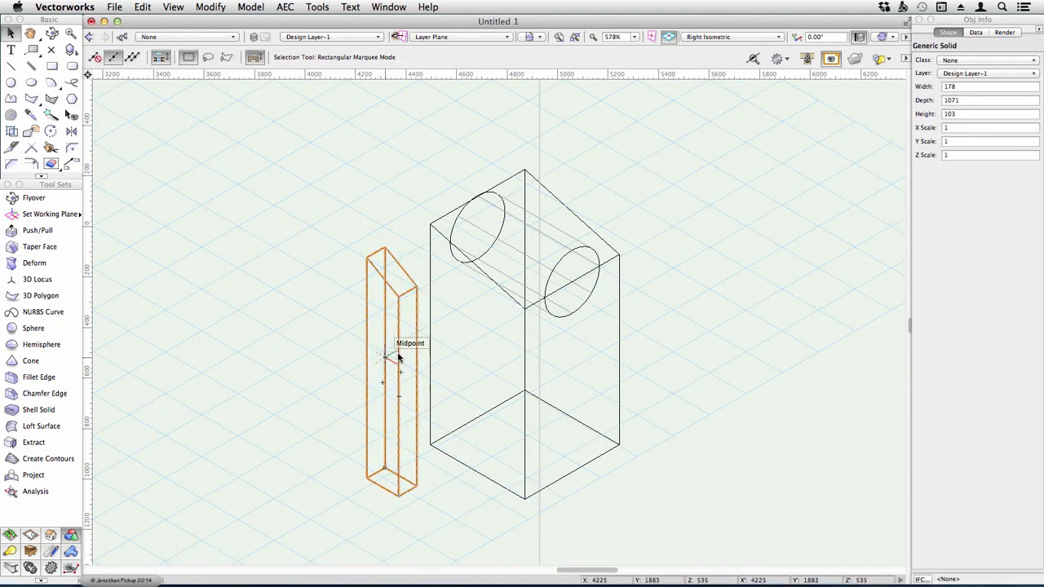
mouse_move(291, 264)
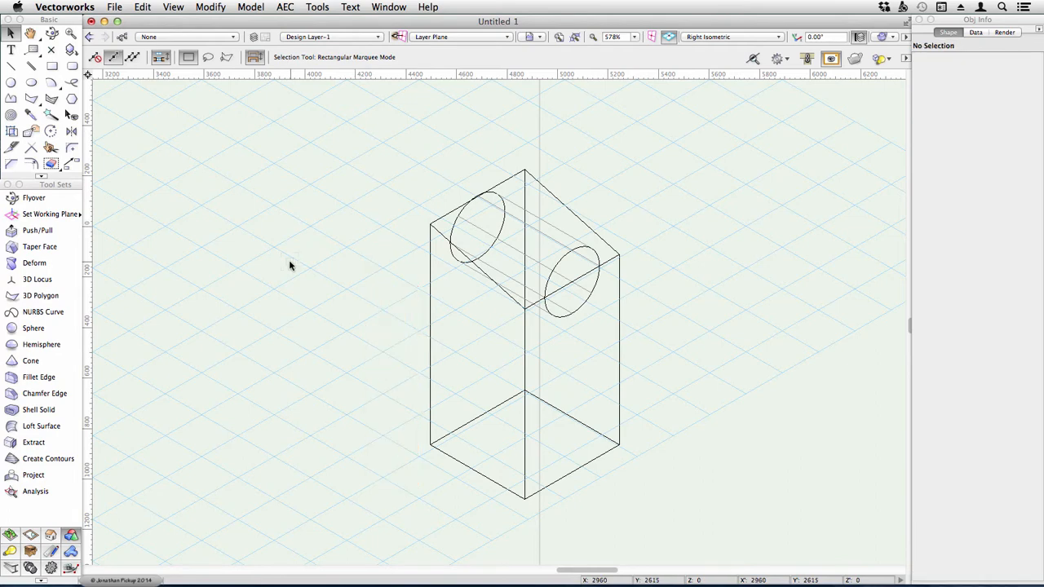
left_click_drag(375, 134, 779, 506)
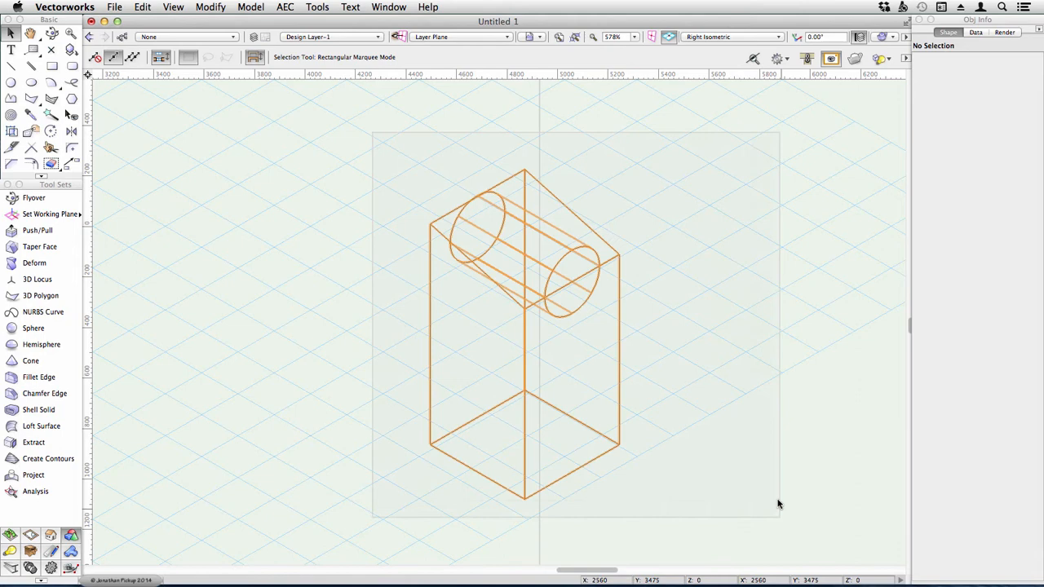
left_click(522, 326)
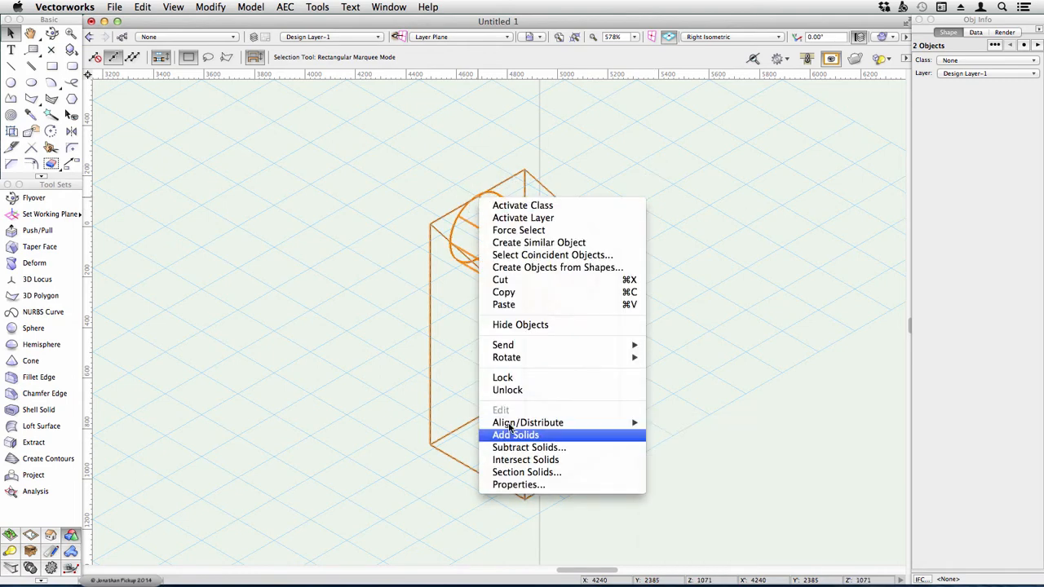
left_click(515, 433)
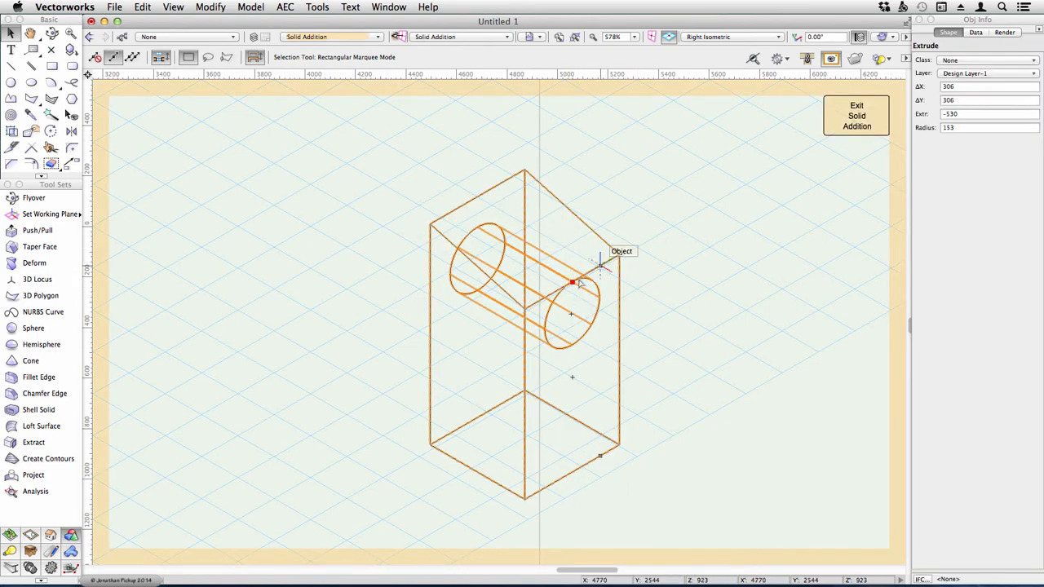
left_click(747, 180)
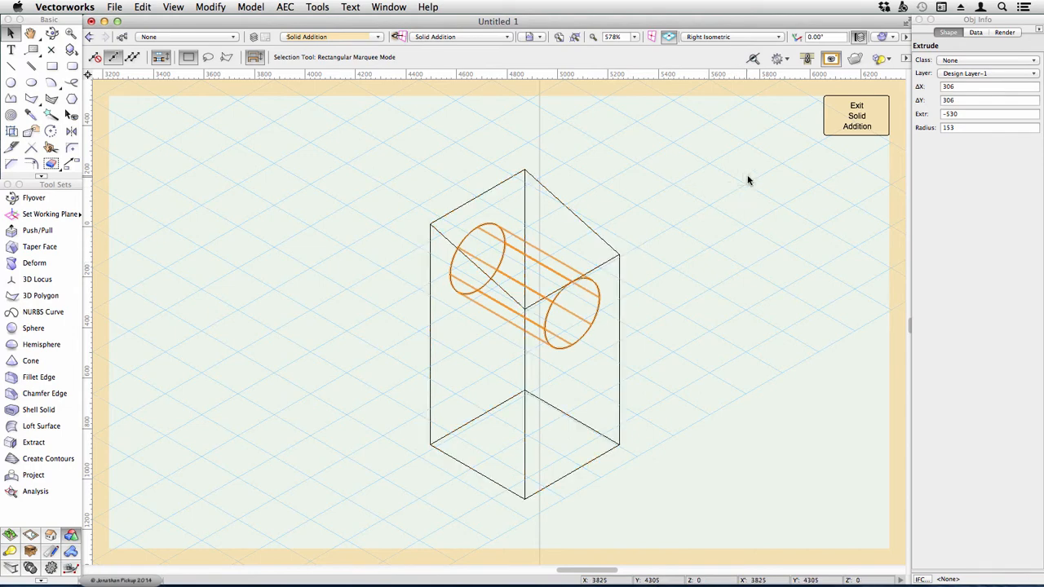
left_click(856, 115)
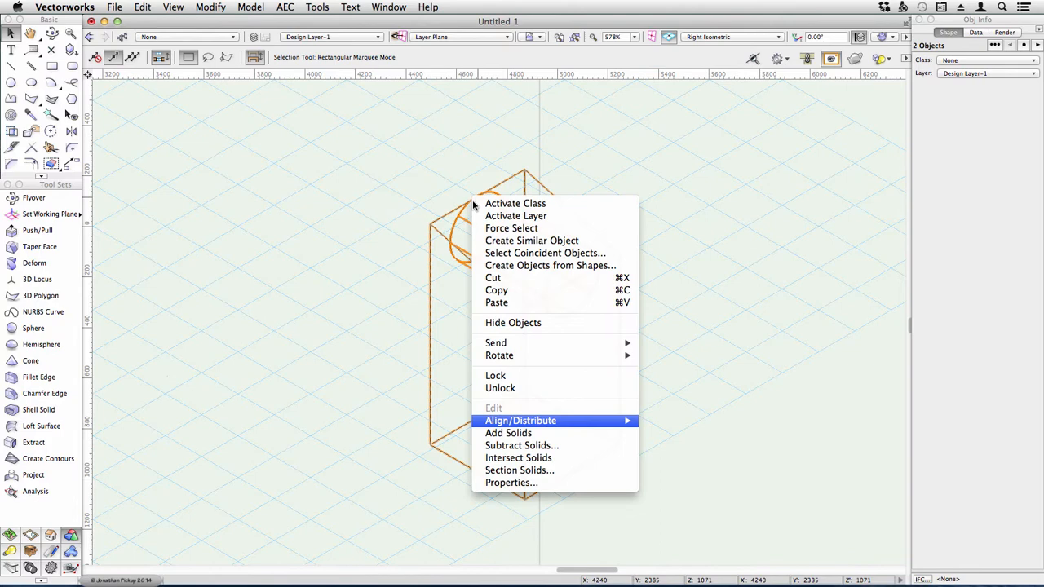
- Subtract the cylinder from the block, leaving one solid with a cylindrical hole
left_click(521, 445)
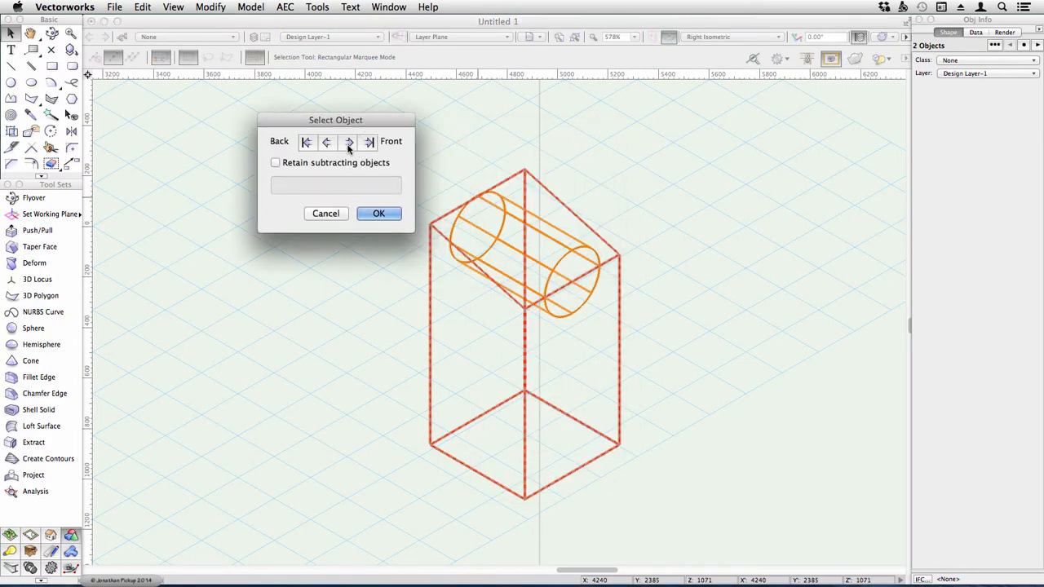
mouse_move(515, 166)
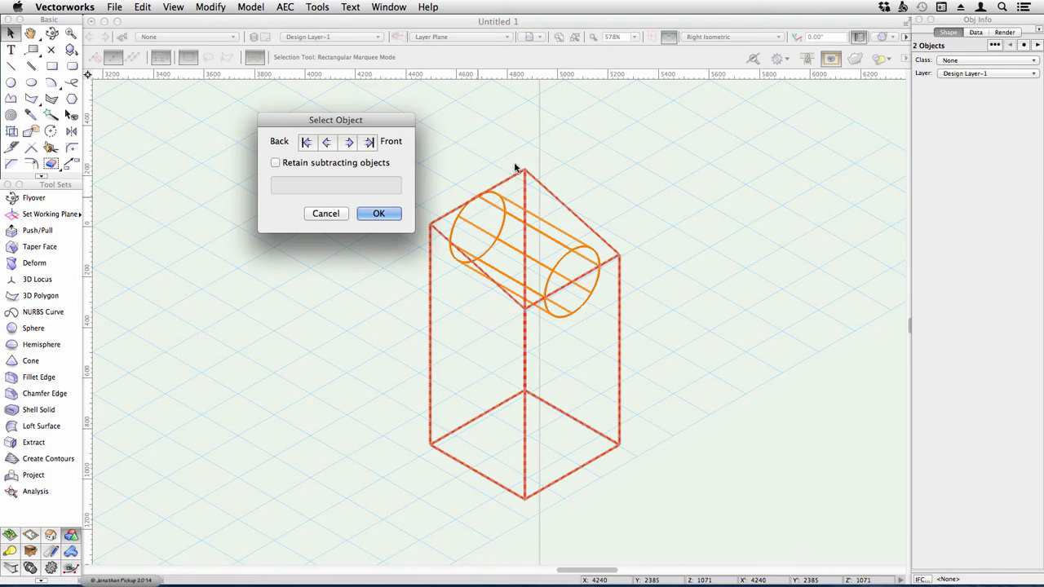
mouse_move(525, 176)
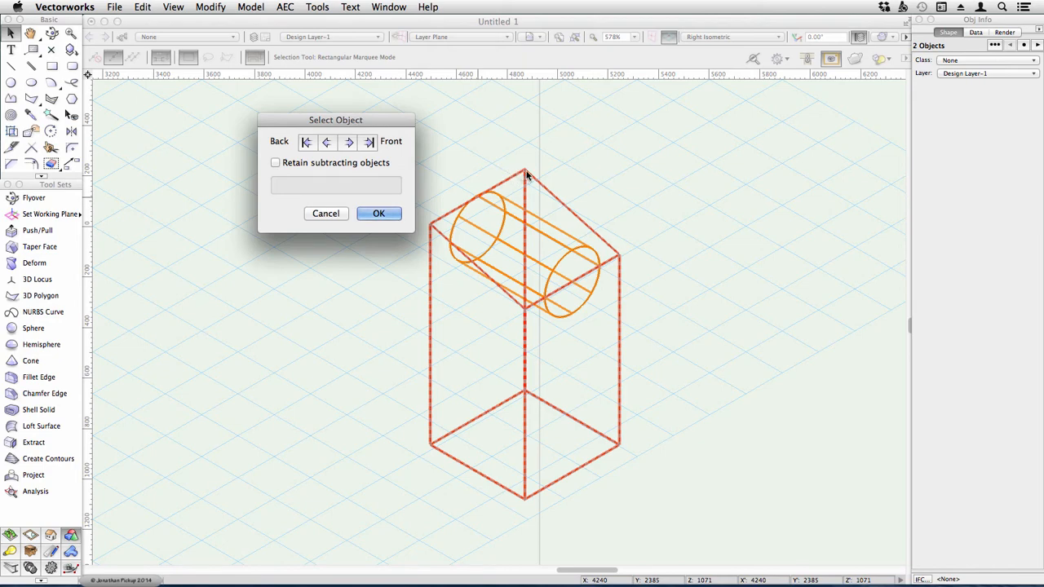
mouse_move(596, 277)
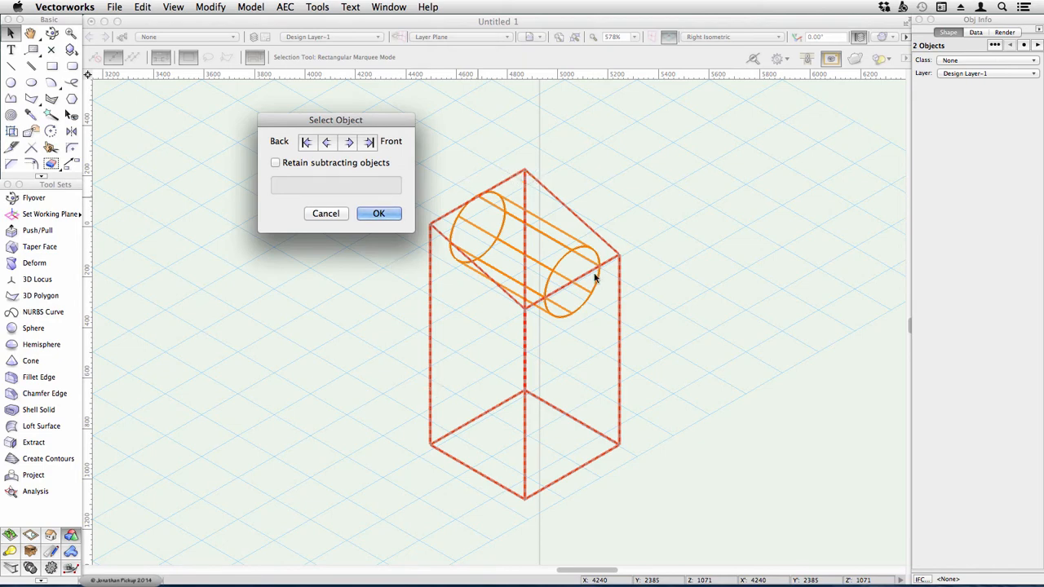
left_click(349, 140)
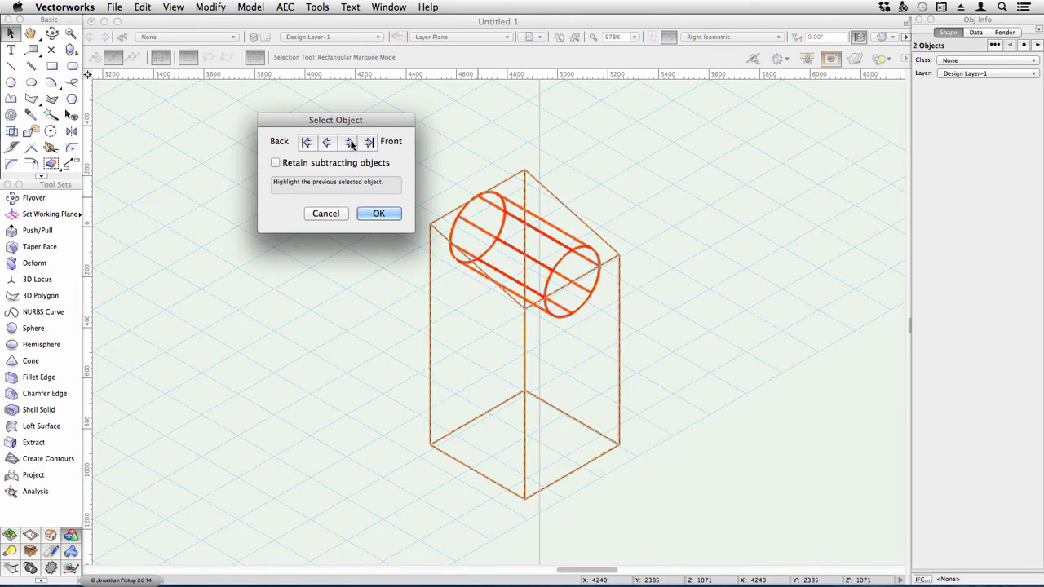
left_click(379, 212)
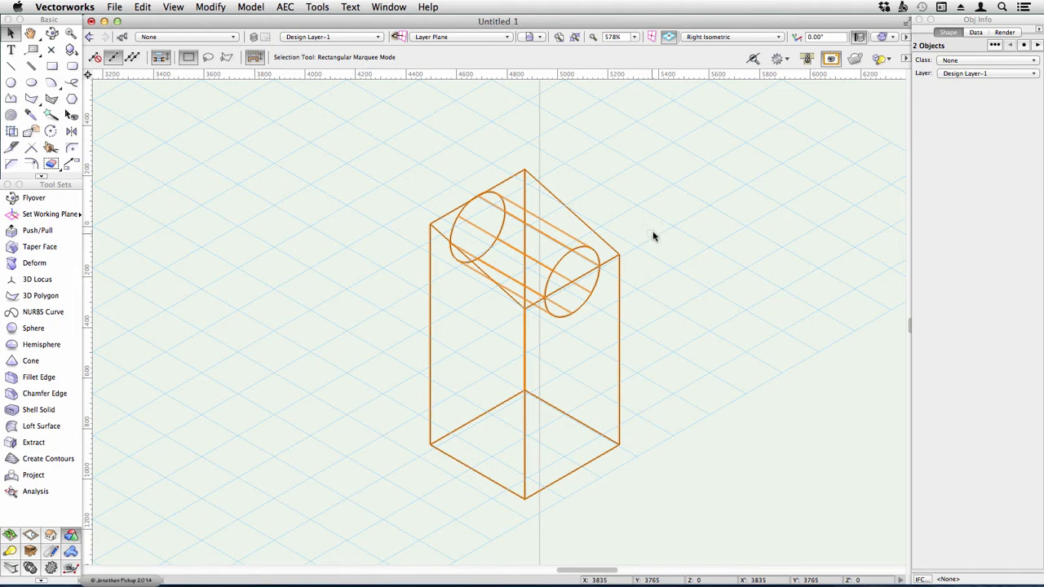
mouse_move(607, 238)
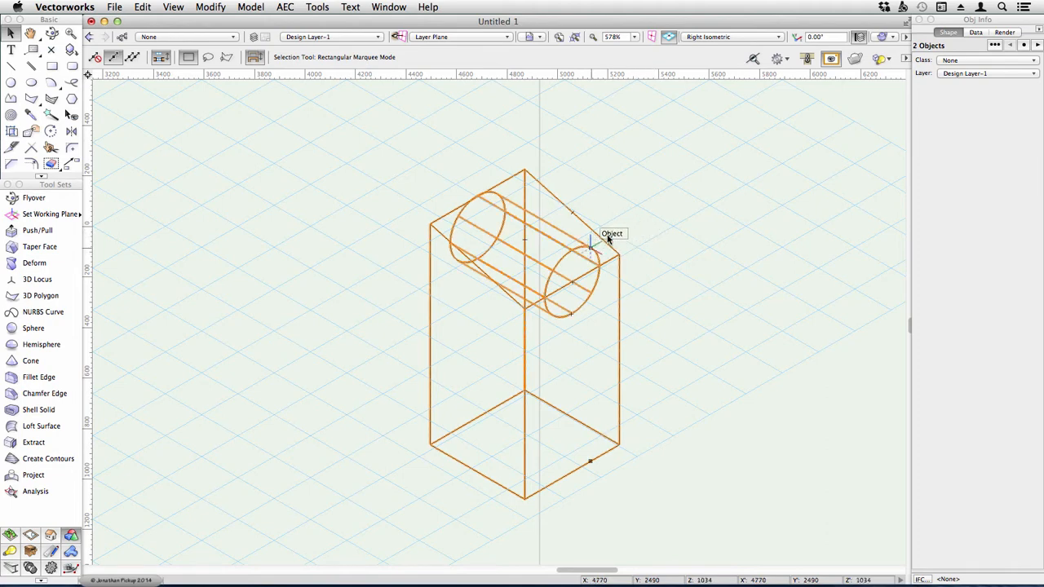
- Leave the cylinder demo and return to the gable-end wall drawing with its timber slats
right_click(590, 241)
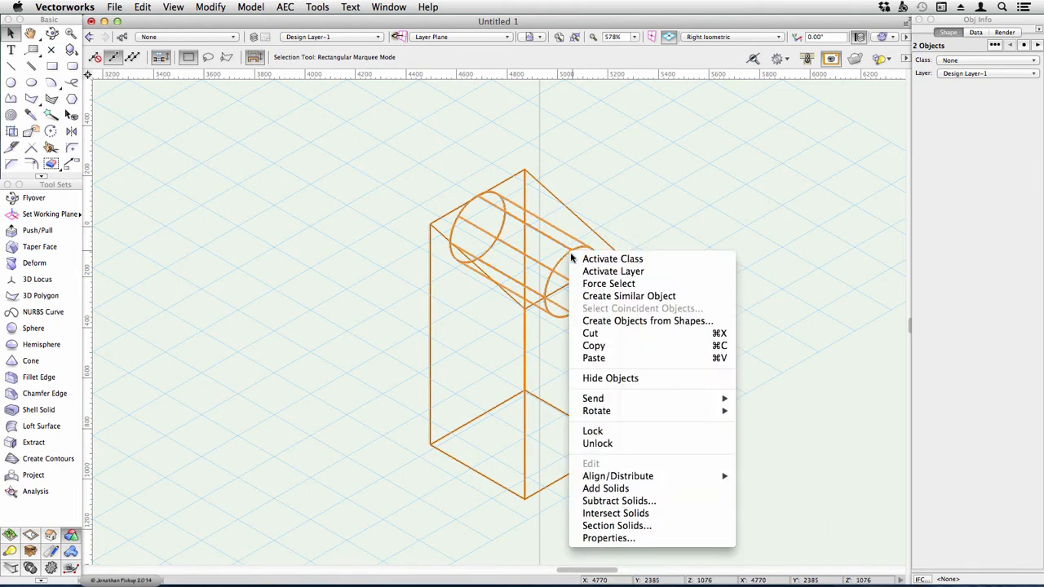
left_click(615, 513)
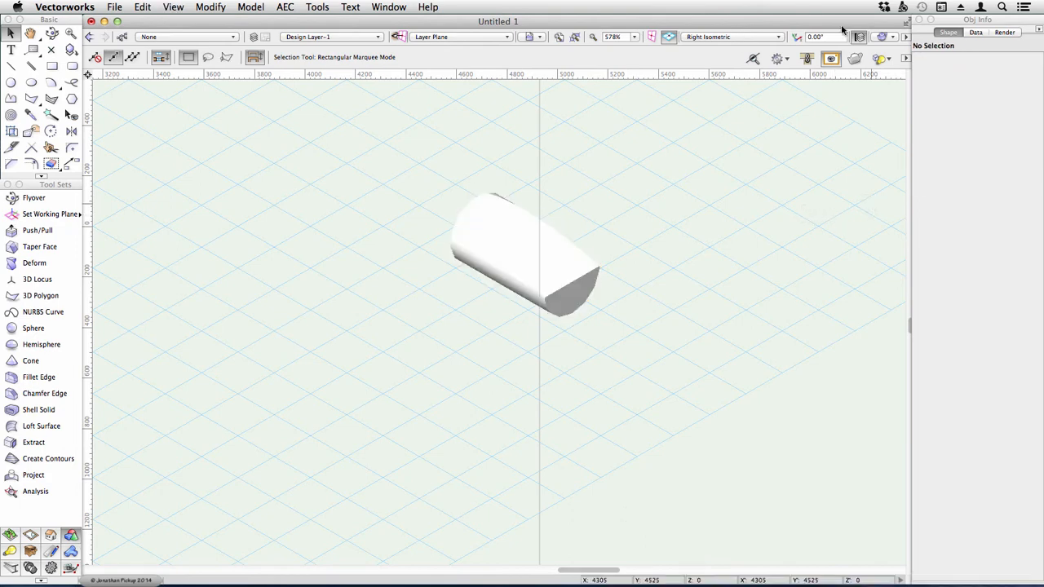
mouse_move(894, 186)
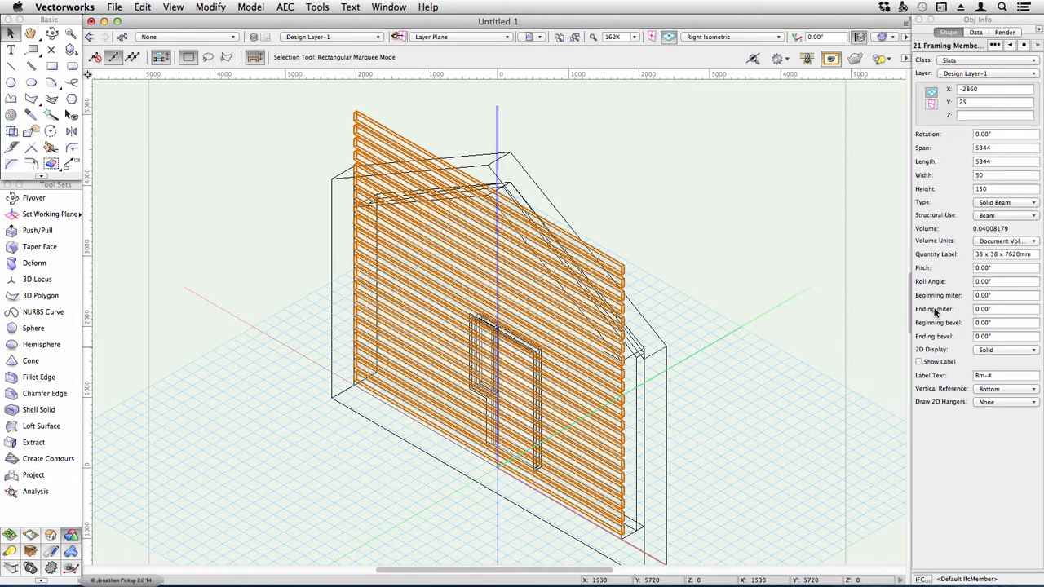
- Select all similar slats, add them into one solid, then pick the gable wall extrude with them
left_click(424, 111)
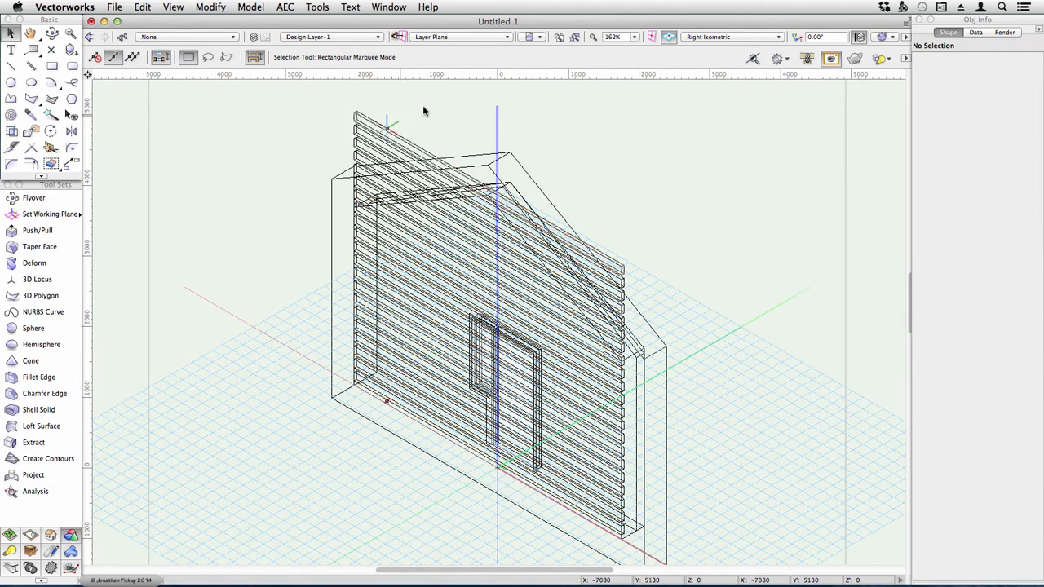
left_click(489, 187)
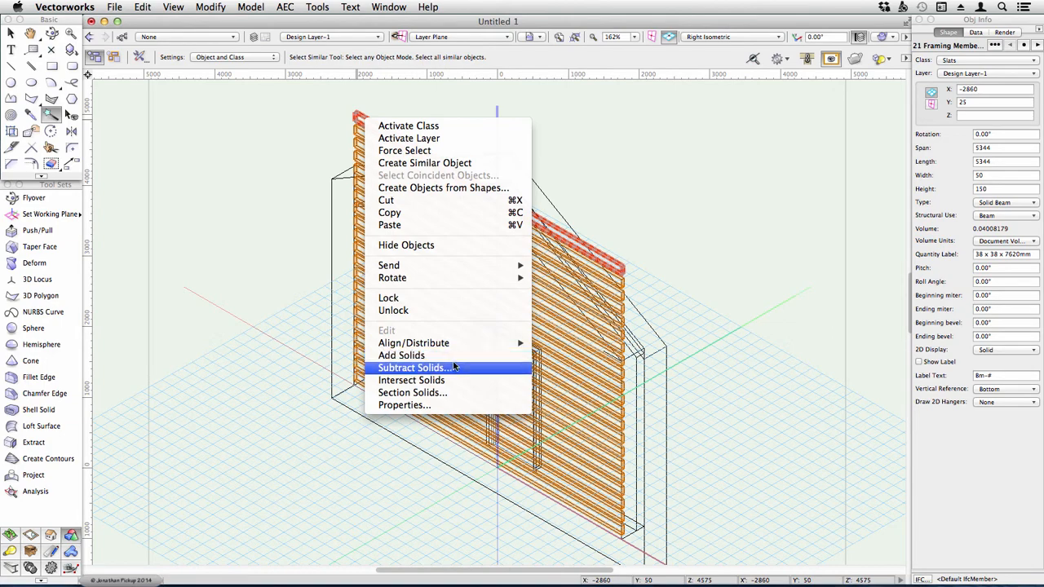
left_click(401, 356)
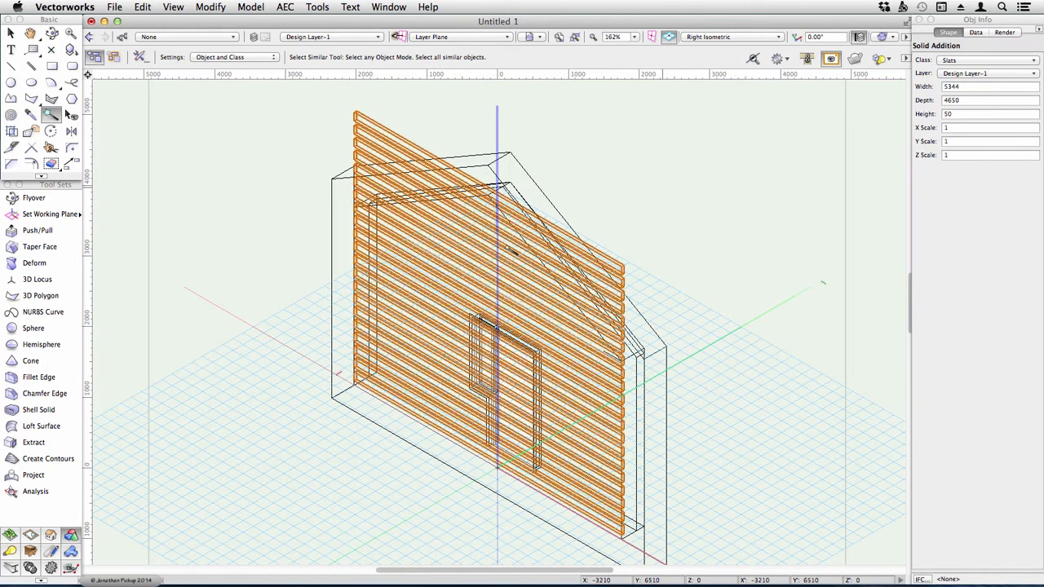
left_click(11, 33)
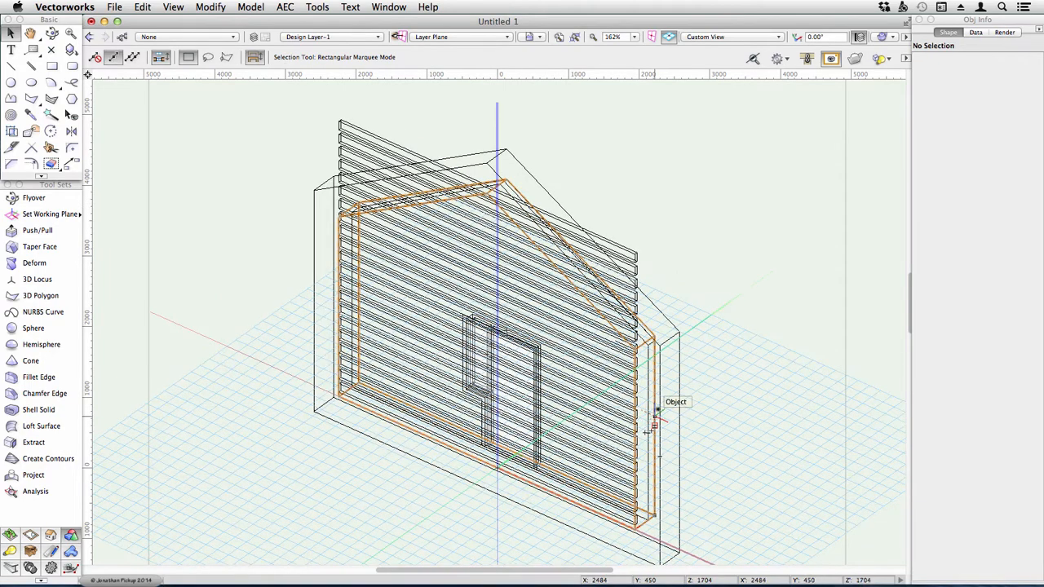
left_click(656, 416)
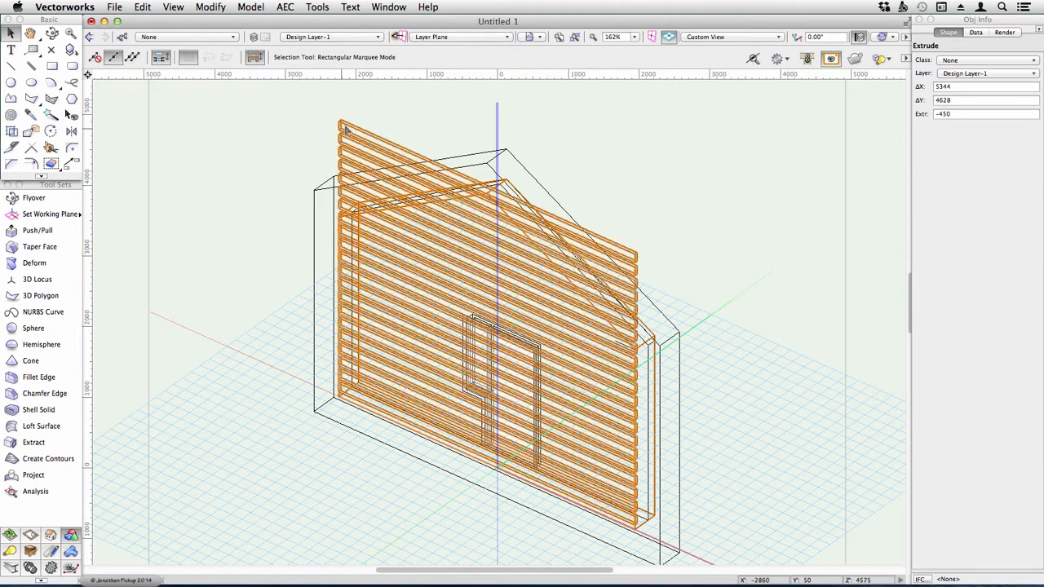
- Intersect the merged slats with the gable wall extrude so they follow its profile
right_click(346, 133)
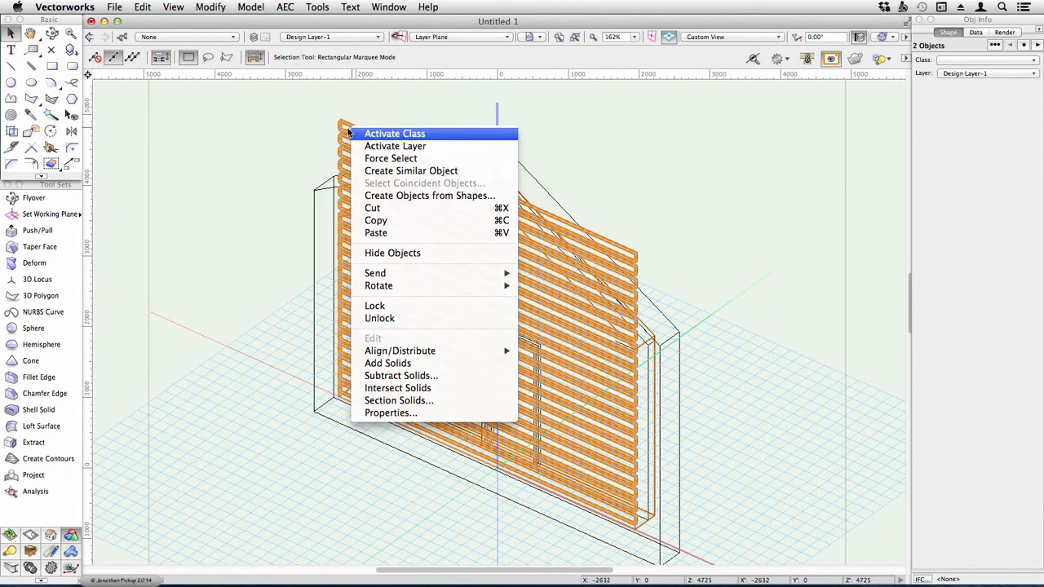
mouse_move(398, 388)
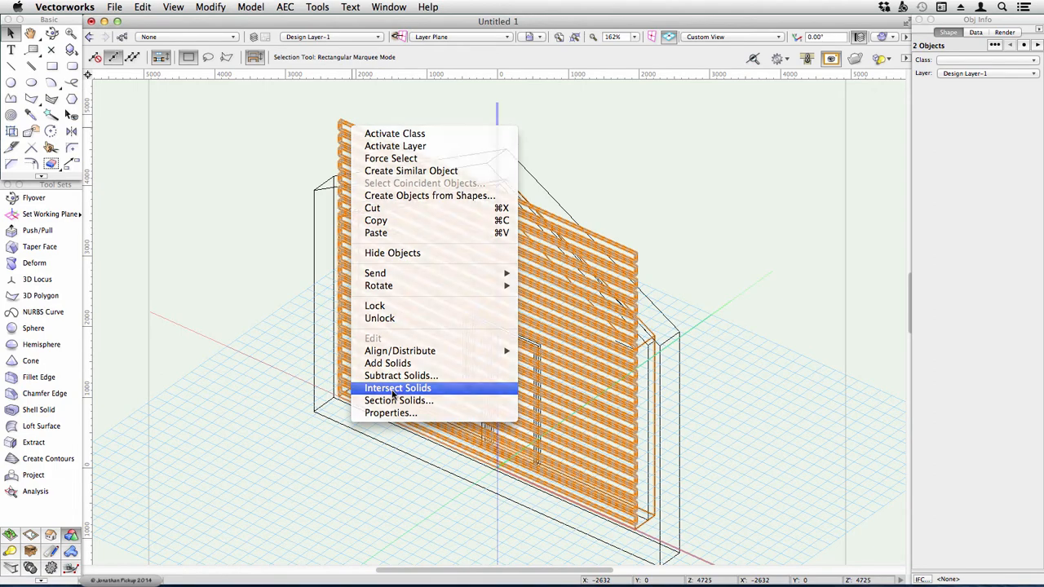
left_click(398, 388)
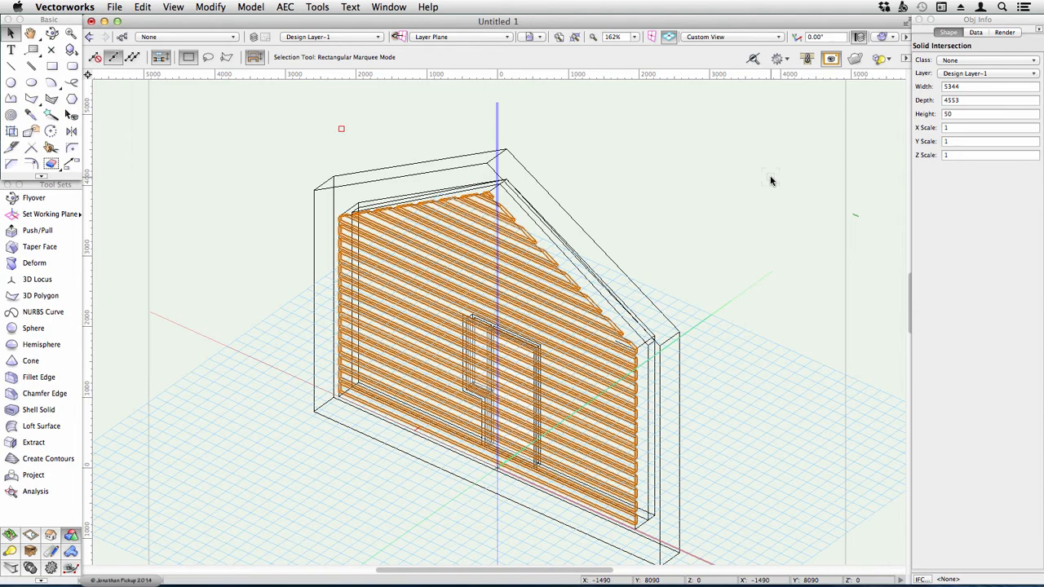
left_click(71, 33)
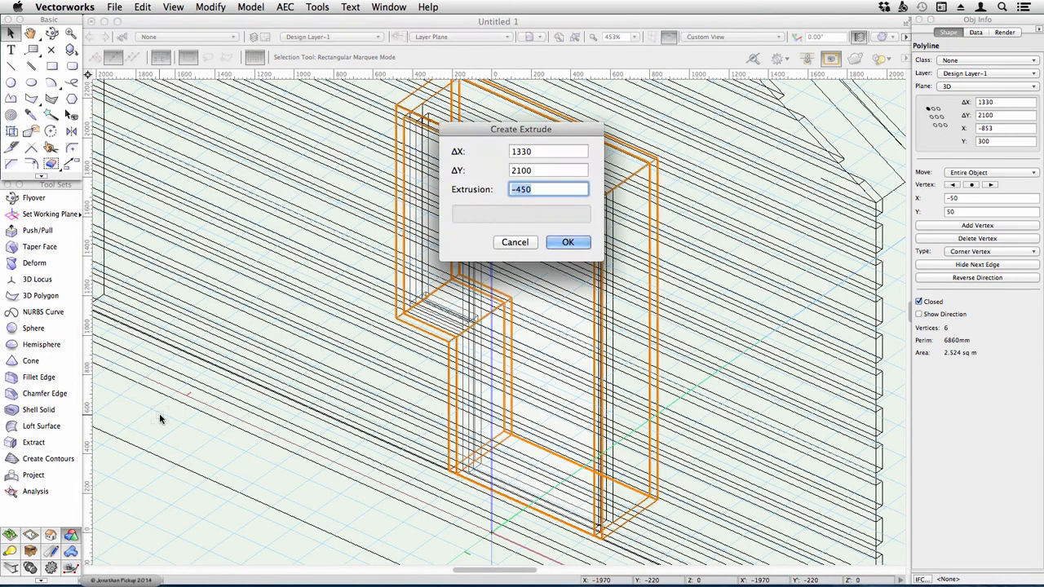
- Extrude the door polyline -450 deep and subtract it from the slats to cut the opening
left_click(567, 242)
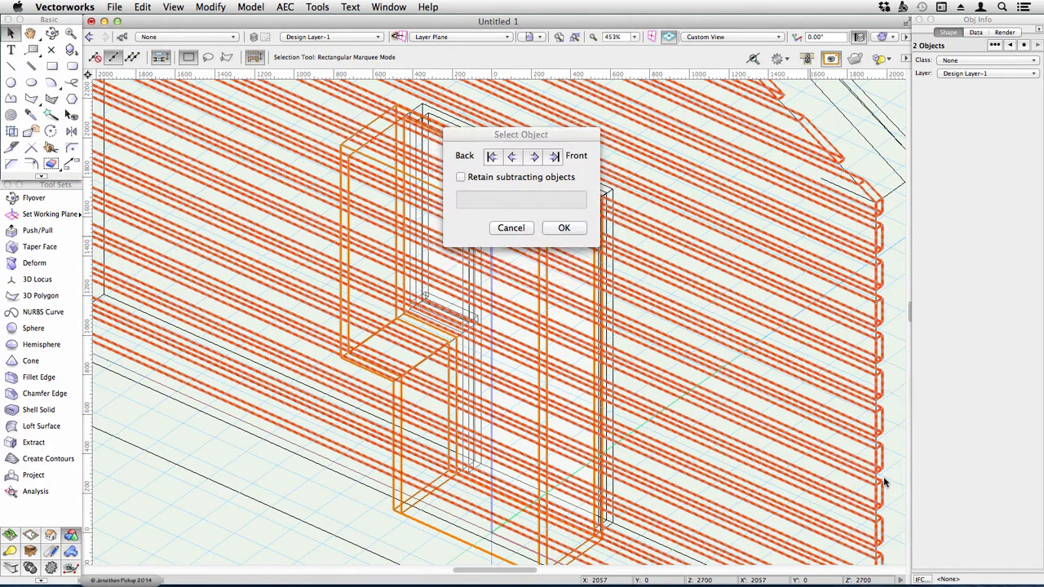
left_click(564, 229)
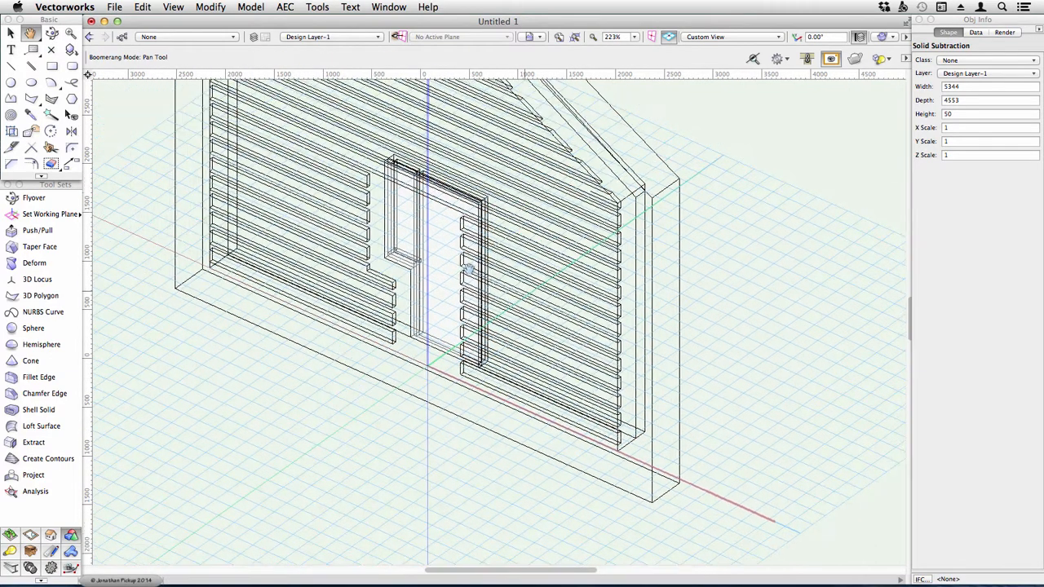
left_click(11, 32)
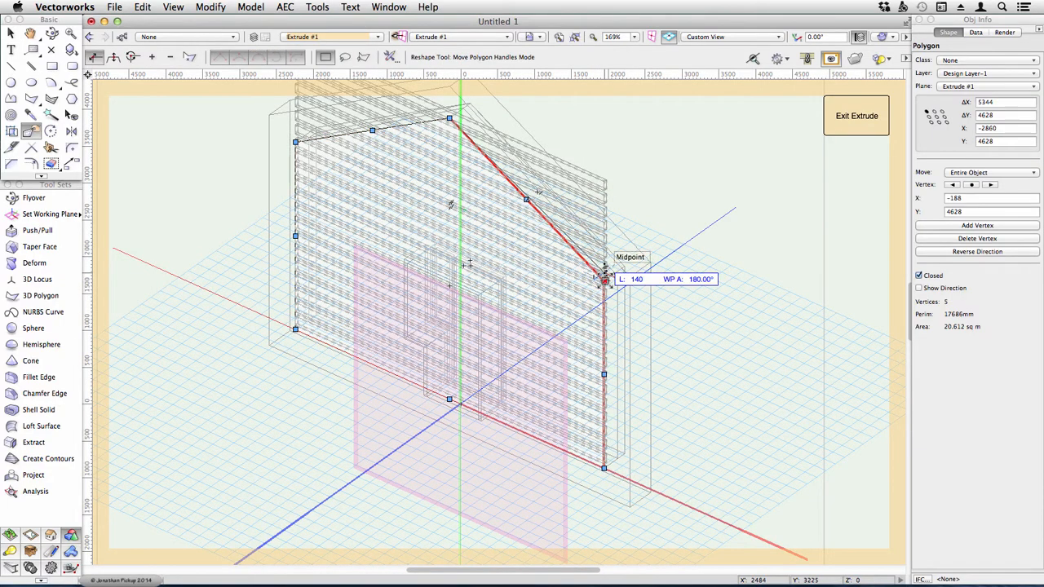
- Drag the clipping extrude's roof vertex up to a central peak and exit the profile edit
left_click_drag(604, 278, 604, 215)
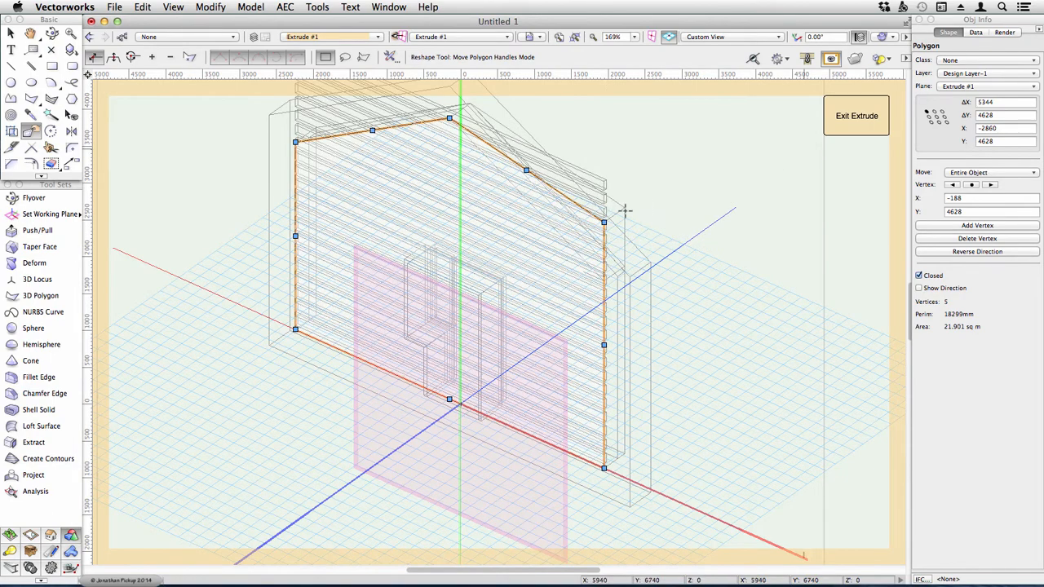
left_click(856, 114)
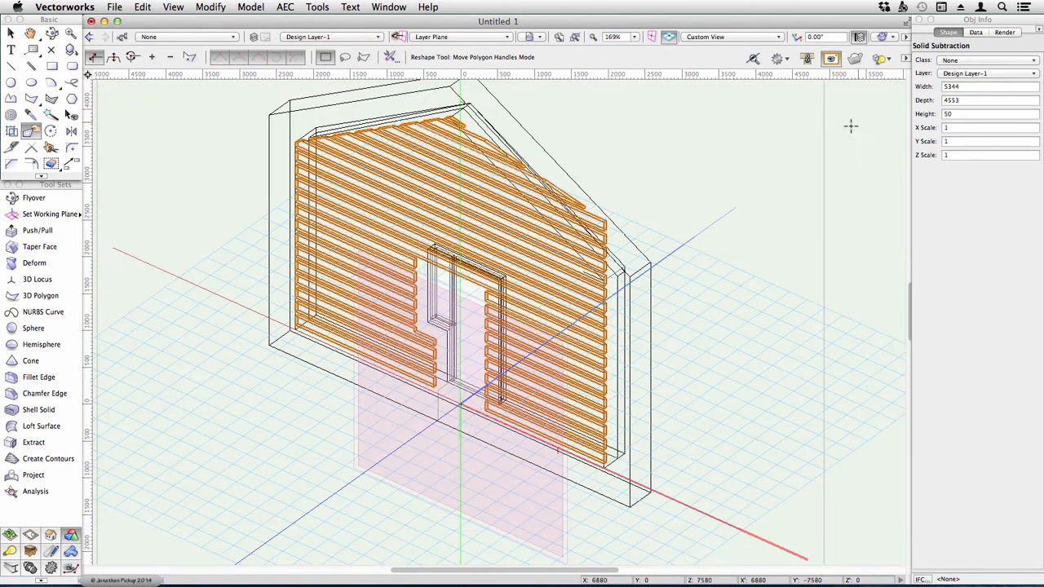
mouse_move(627, 220)
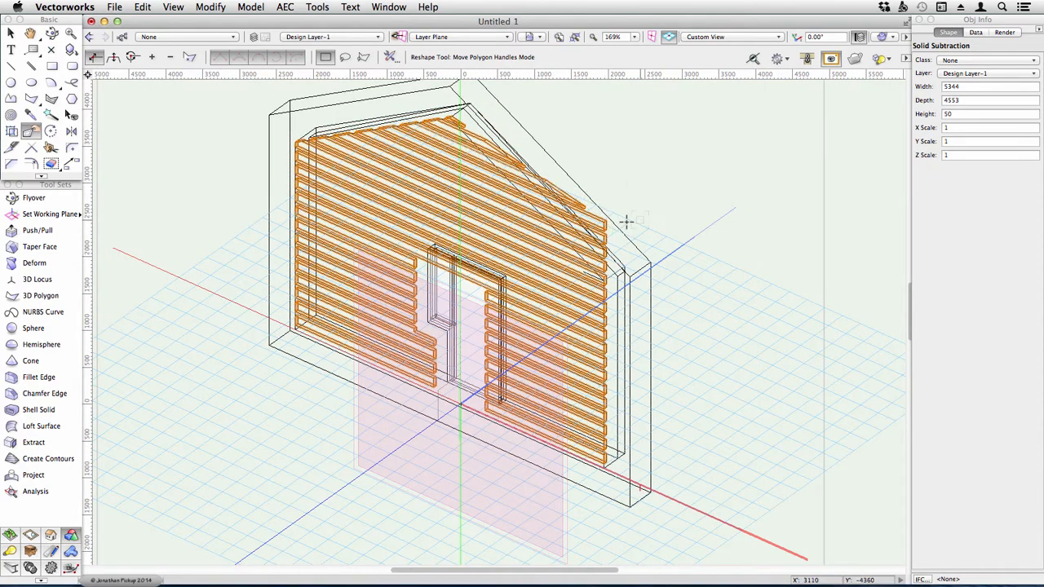
mouse_move(639, 220)
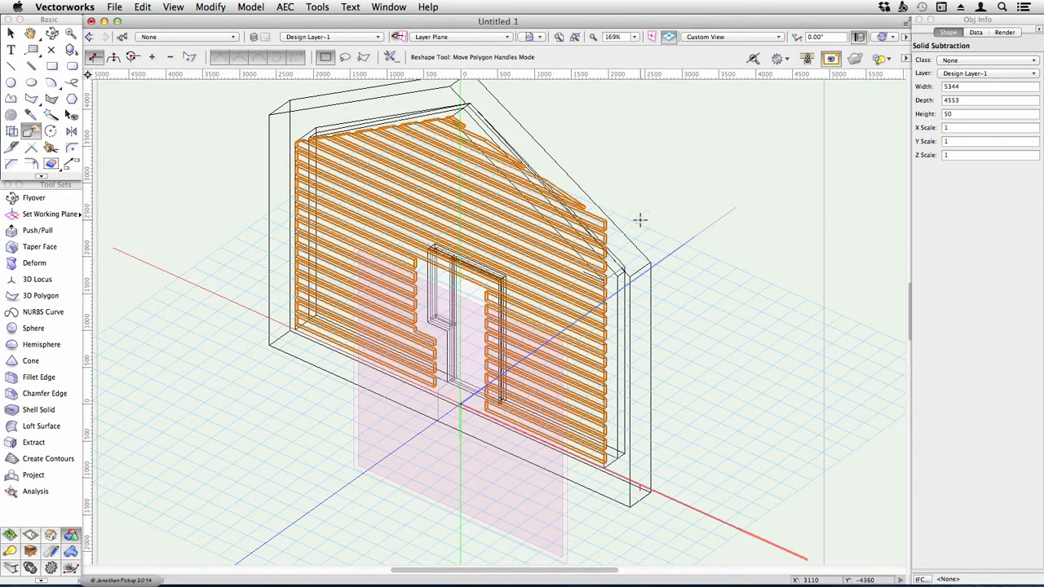